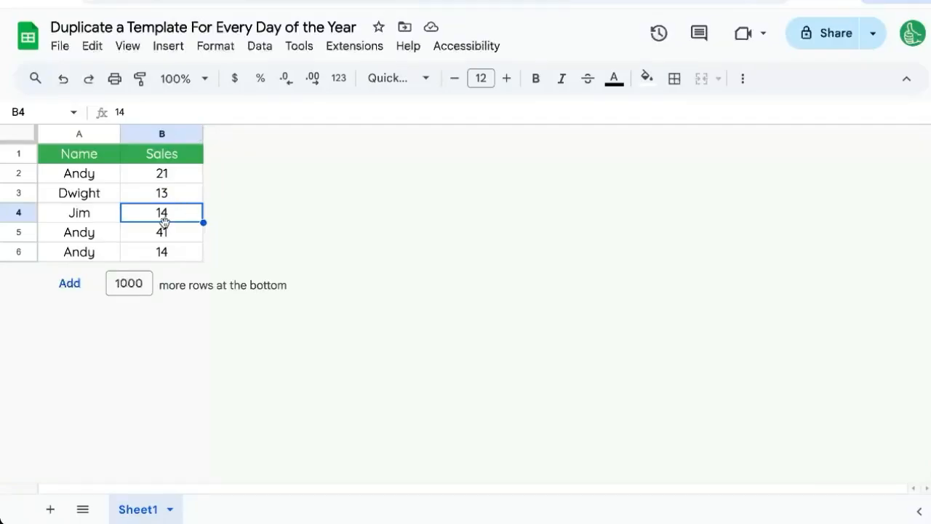
pyautogui.moveTo(125, 178)
pyautogui.write('template')
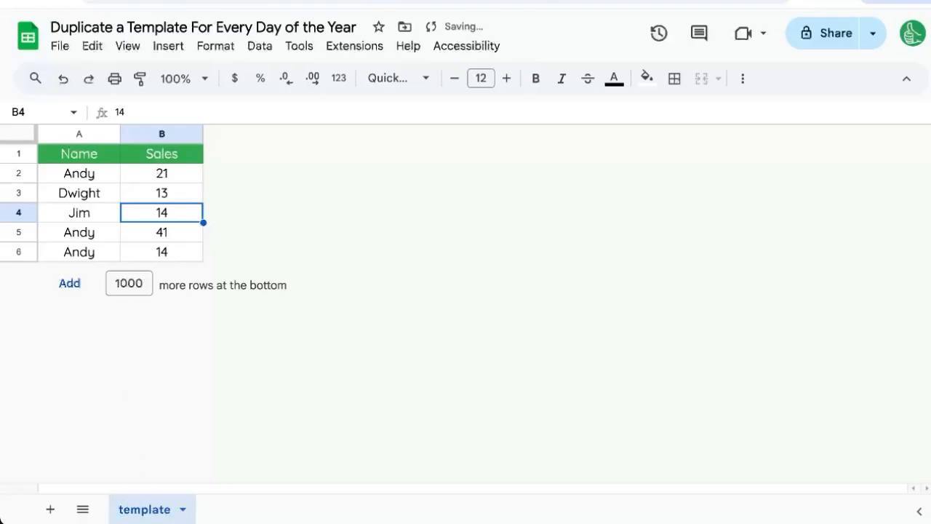
# Select the Sales figures in the Name/Sales table so they can be cleared
pyautogui.moveTo(161, 173); pyautogui.dragTo(161, 252)
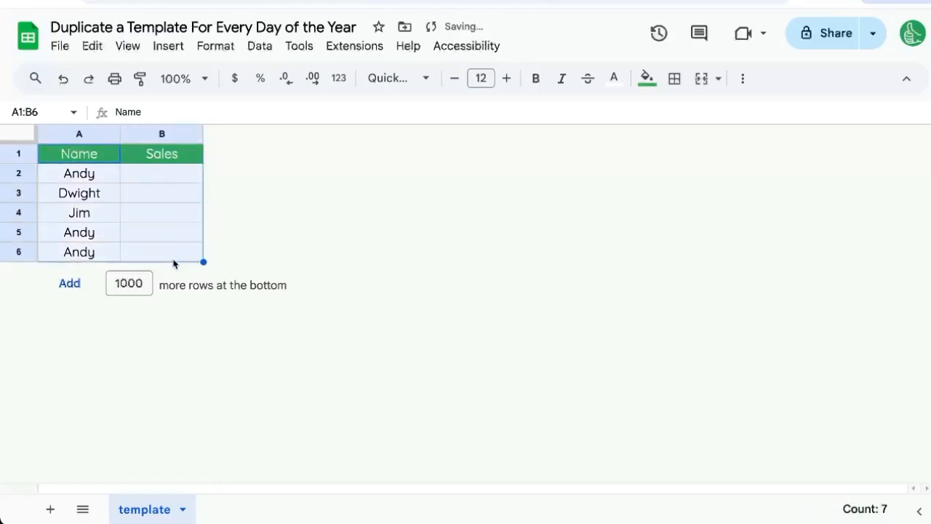
pyautogui.click(162, 233)
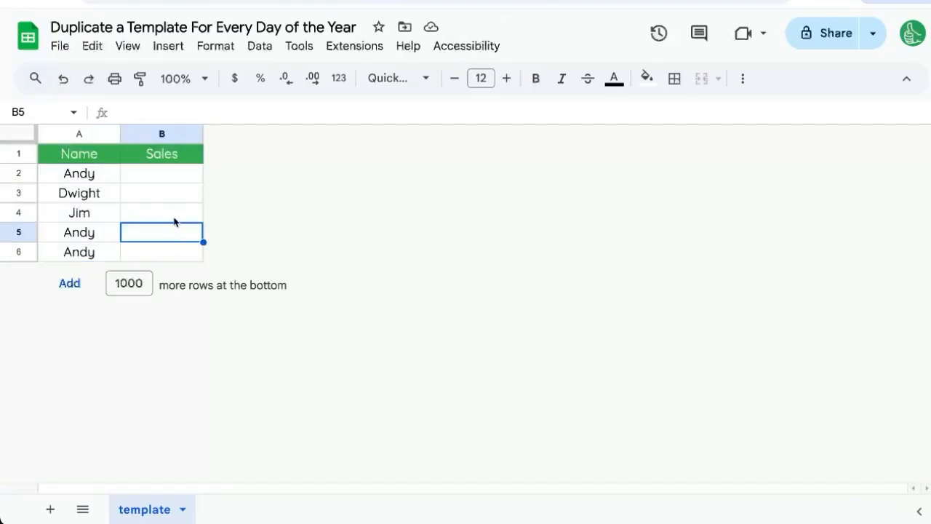
pyautogui.moveTo(222, 198)
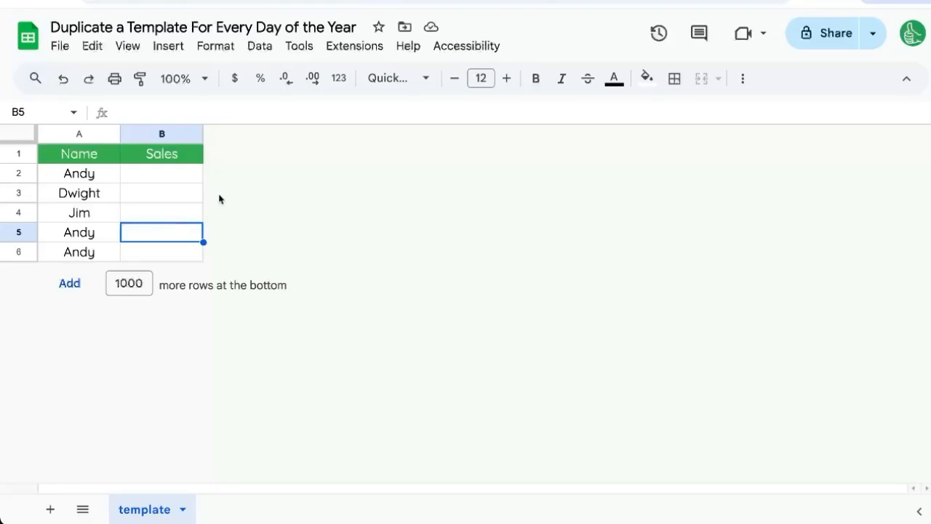
pyautogui.moveTo(173, 210)
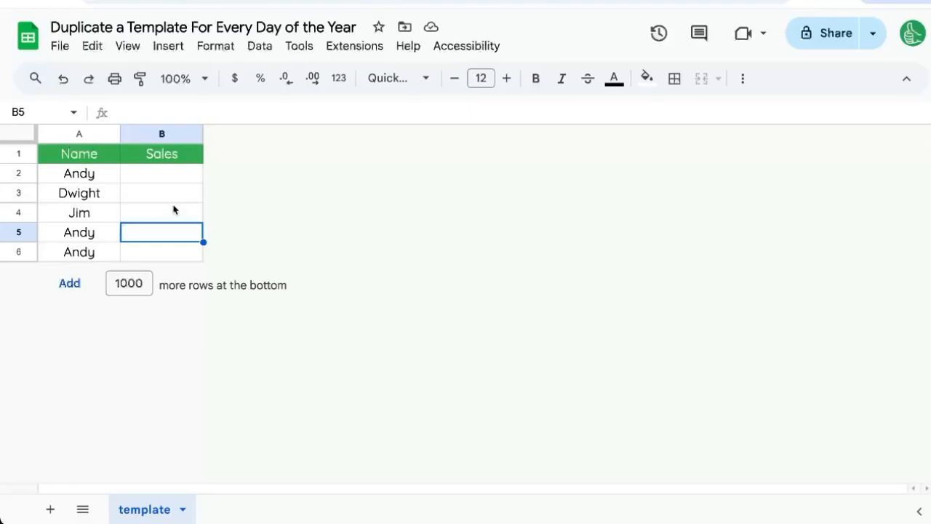
pyautogui.moveTo(163, 224)
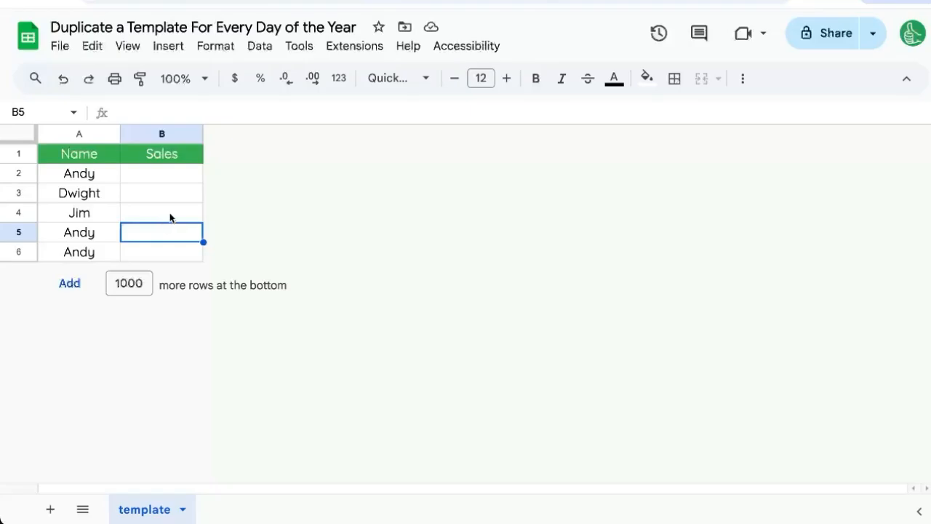
pyautogui.moveTo(100, 180)
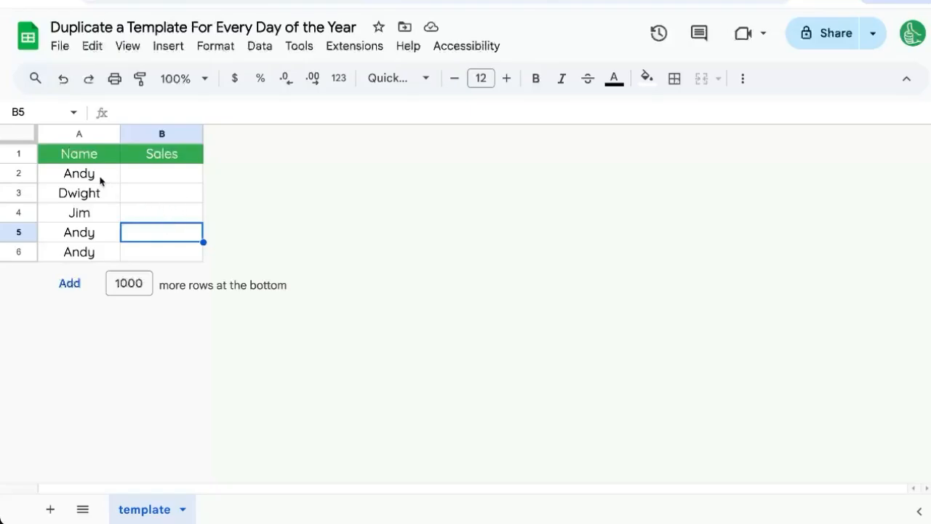
pyautogui.moveTo(78, 154); pyautogui.dragTo(162, 252)
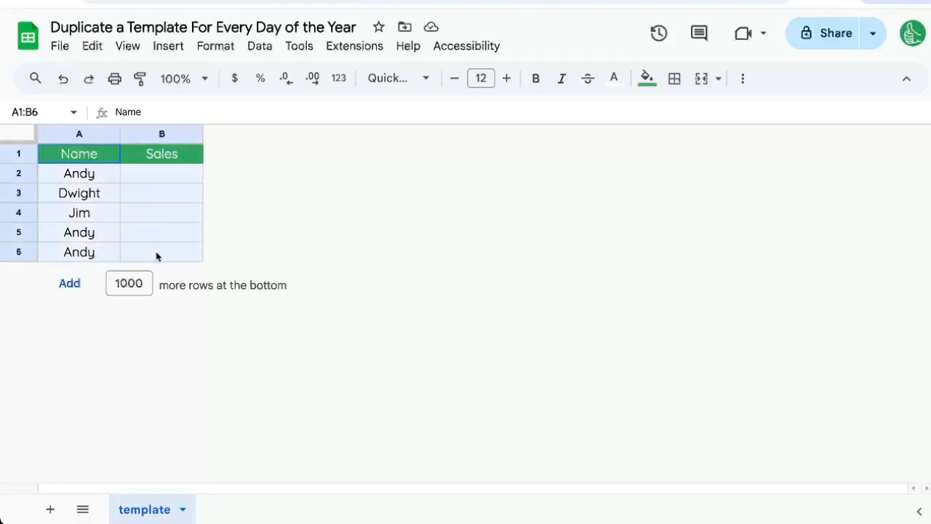
pyautogui.click(79, 192)
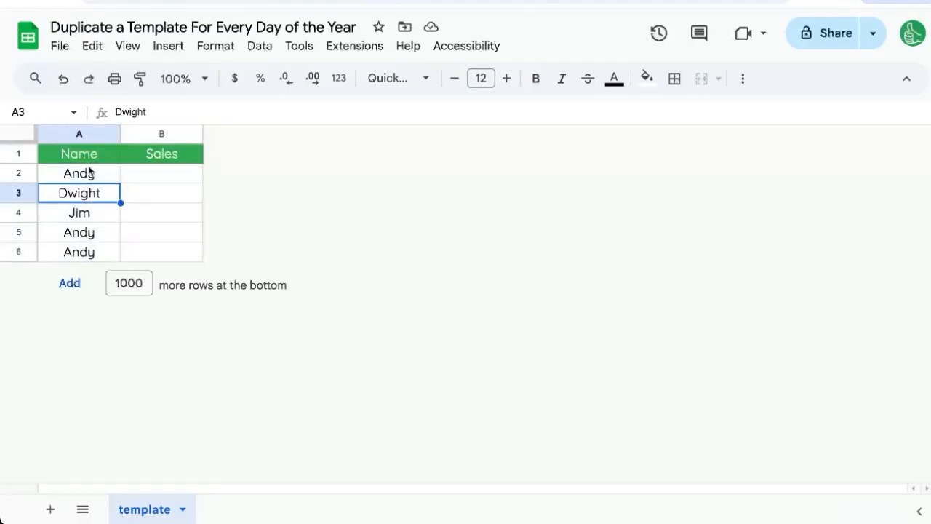
pyautogui.moveTo(79, 155); pyautogui.dragTo(161, 251)
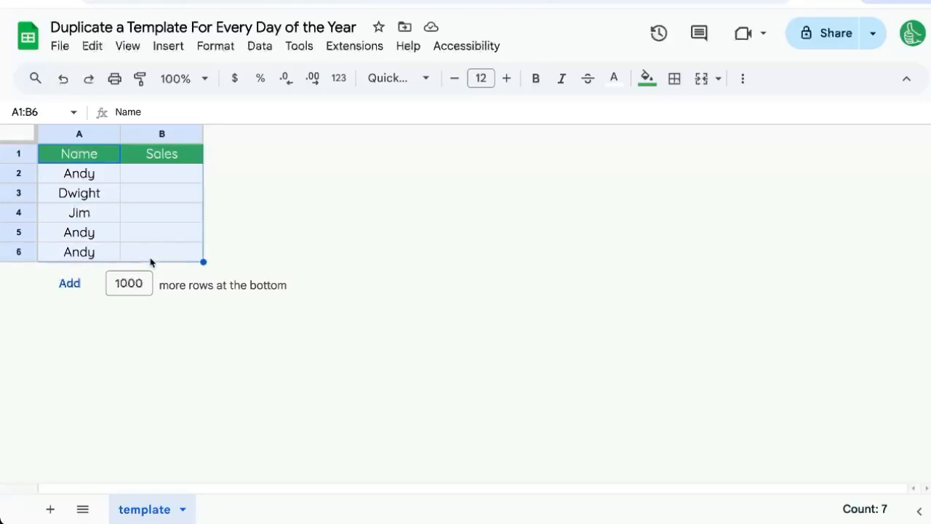
# Open the spreadsheet's Apps Script project from the Extensions menu
pyautogui.click(355, 45)
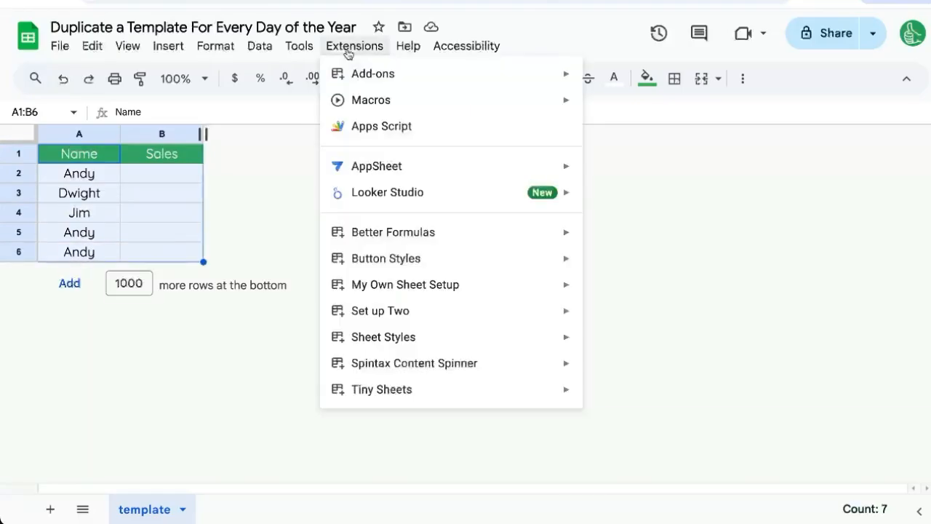
pyautogui.click(381, 125)
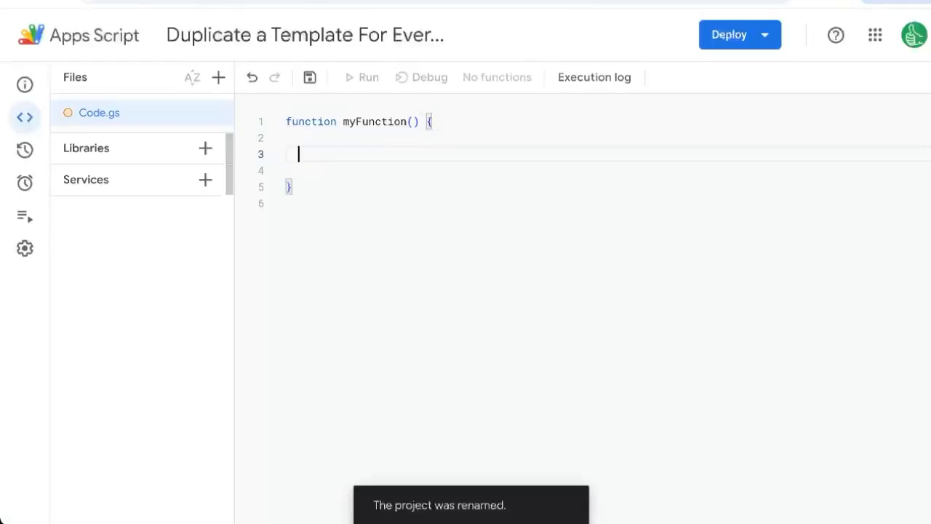
# Declare var date = new Date(2025,...) inside myFunction and begin a while statement
pyautogui.write('var date = new Date()')
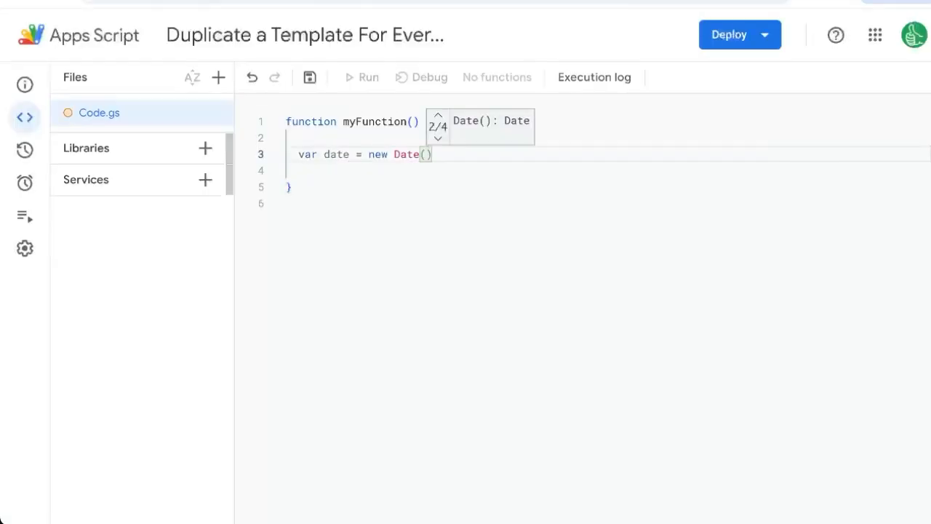
pyautogui.write('2025')
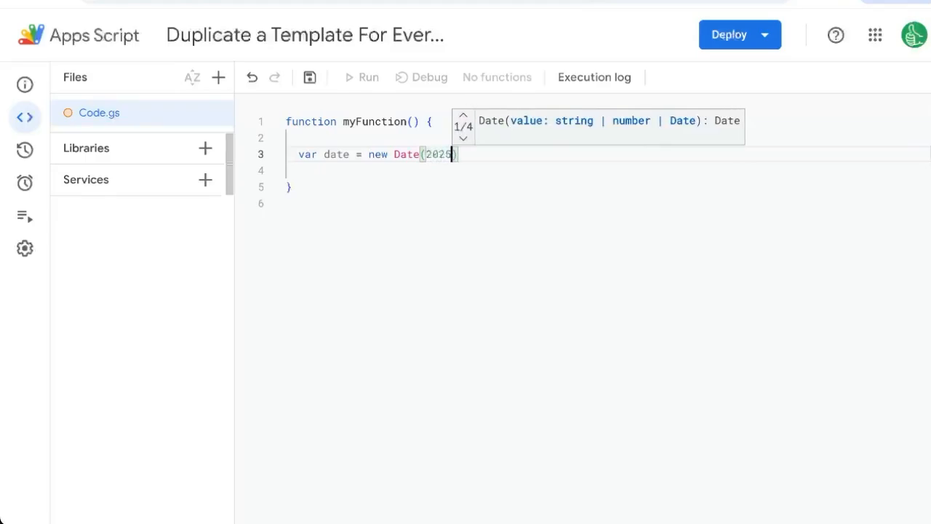
pyautogui.write(',6,1')
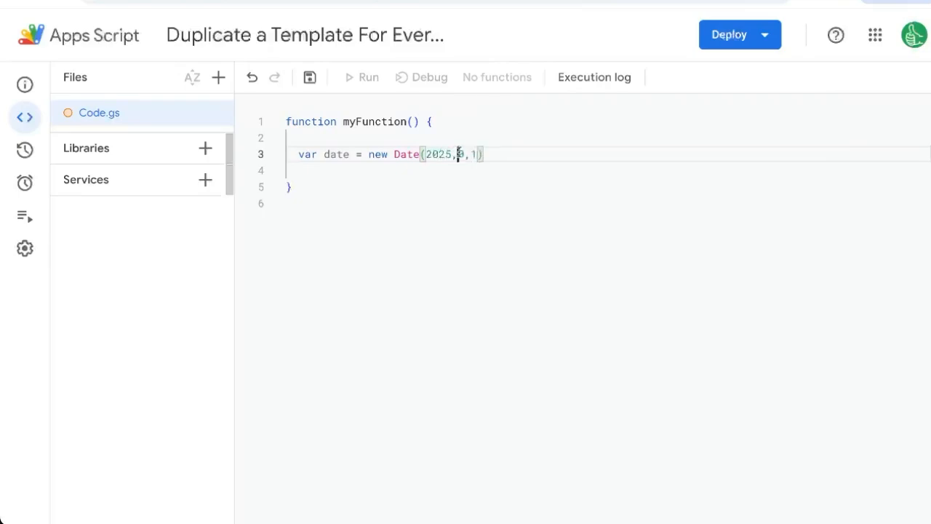
pyautogui.write('wh')
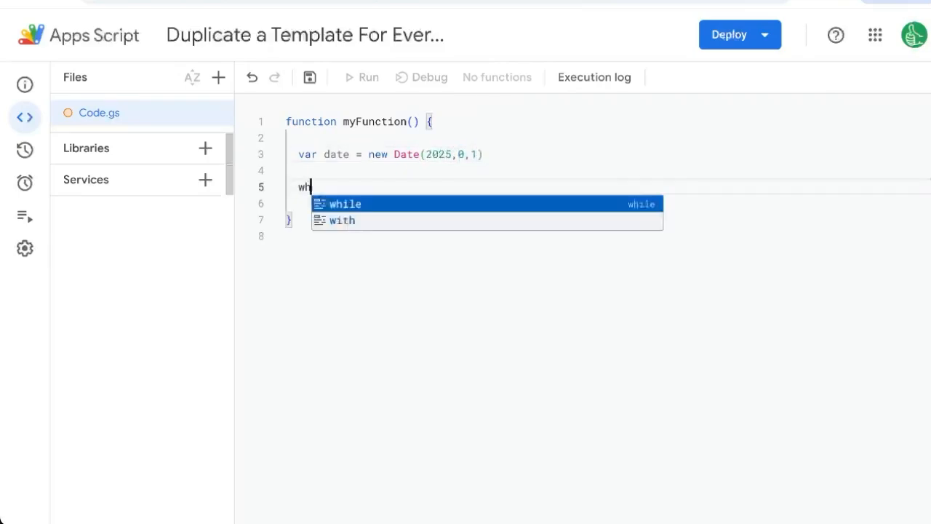
# Write the loop header while (date.getFullYear() === 2025) { with an empty body
pyautogui.click(343, 204)
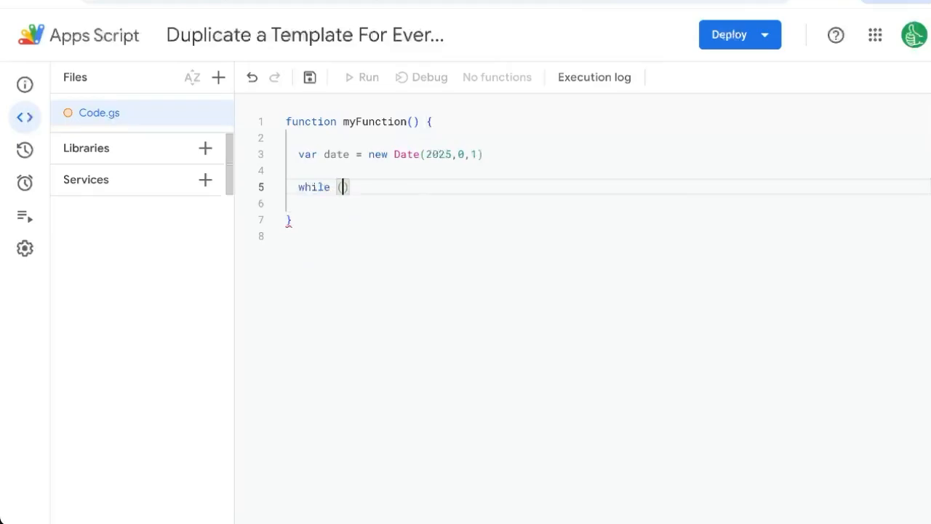
pyautogui.write('date')
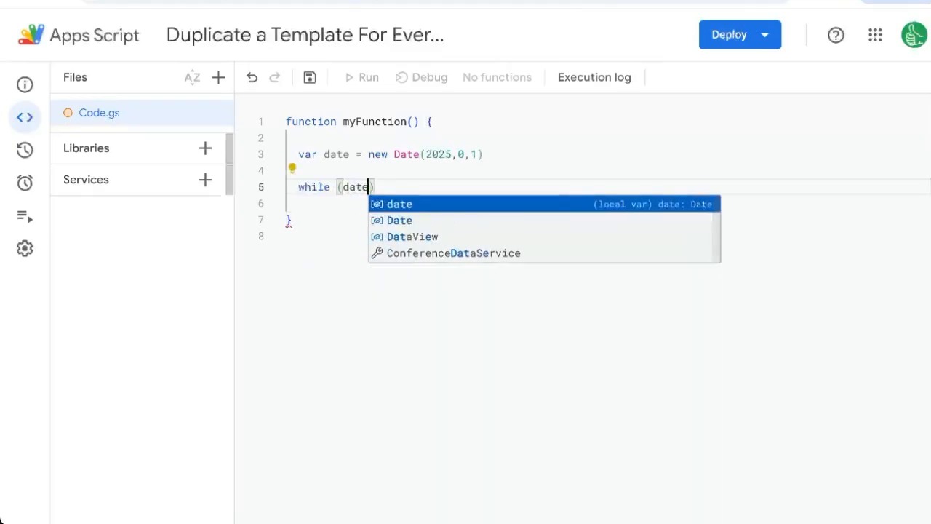
pyautogui.write('.getFullYear() ===)')
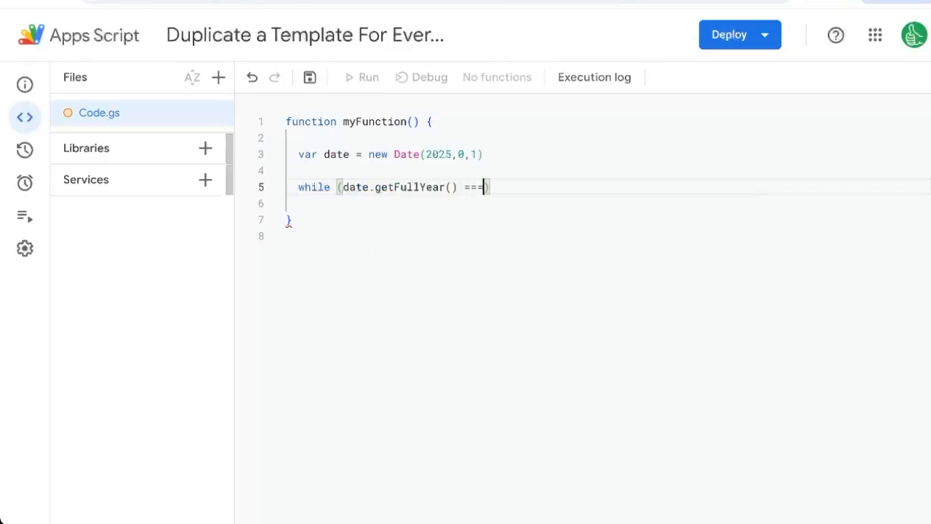
pyautogui.write('202')
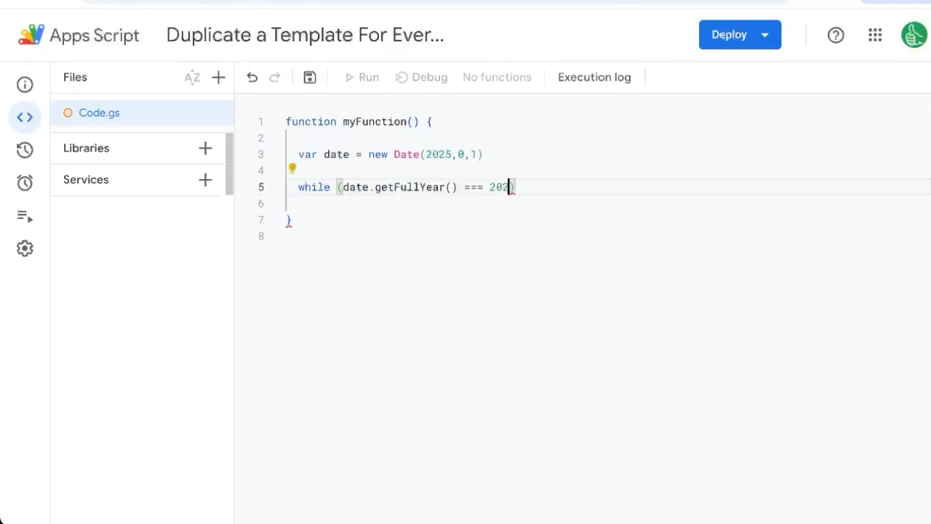
pyautogui.write('5')
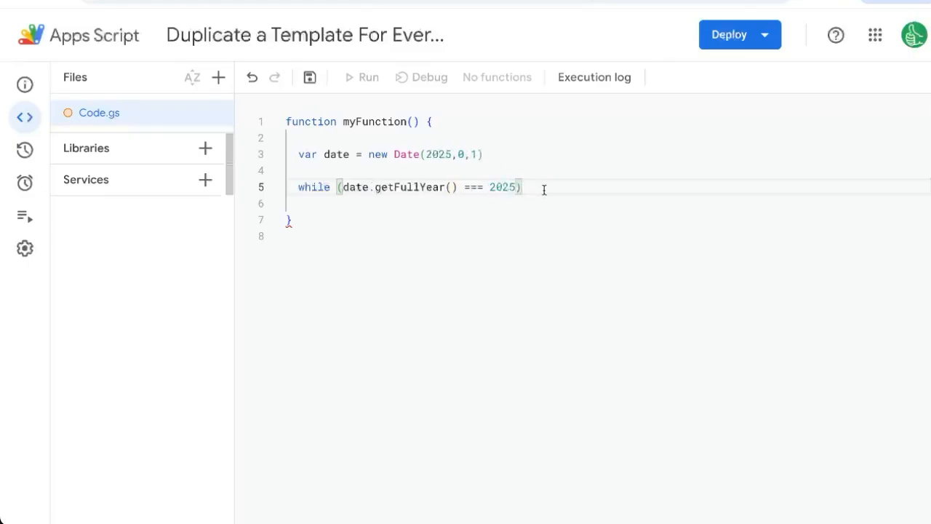
pyautogui.write('{')
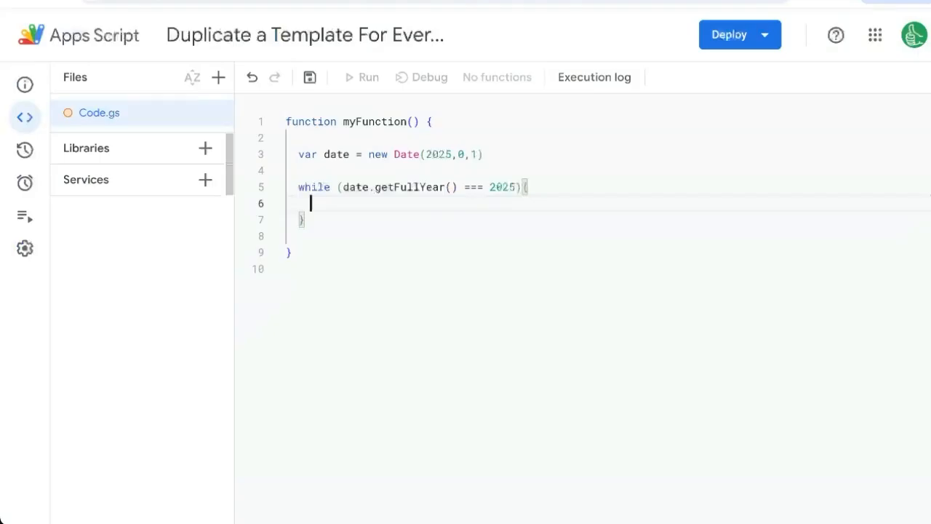
pyautogui.moveTo(401, 164)
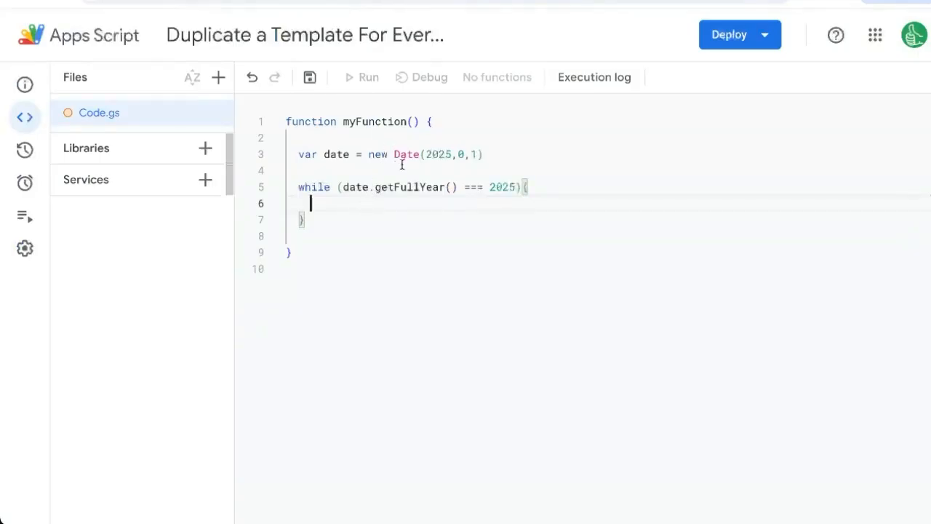
pyautogui.moveTo(343, 203)
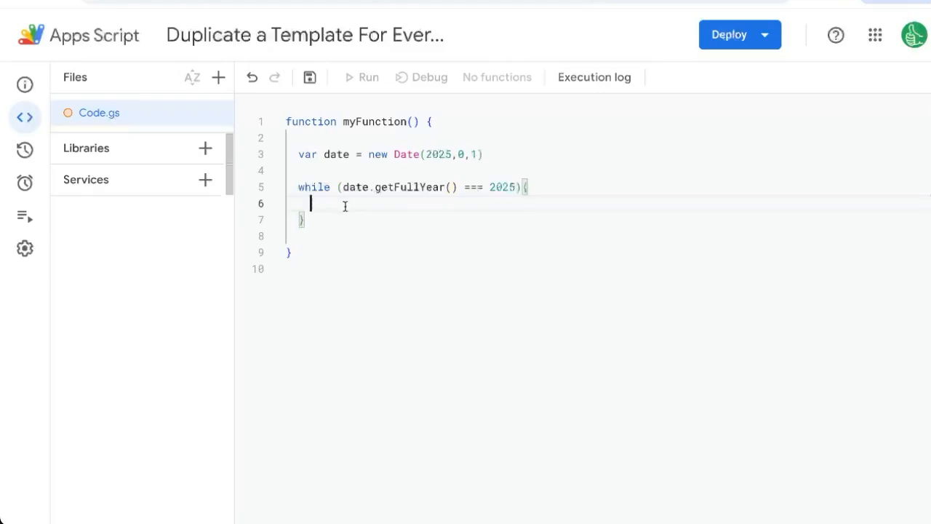
# Add const sheetName = Utilities.formatDate(date,'GMT+6','MMM d') inside the loop
pyautogui.write('const she')
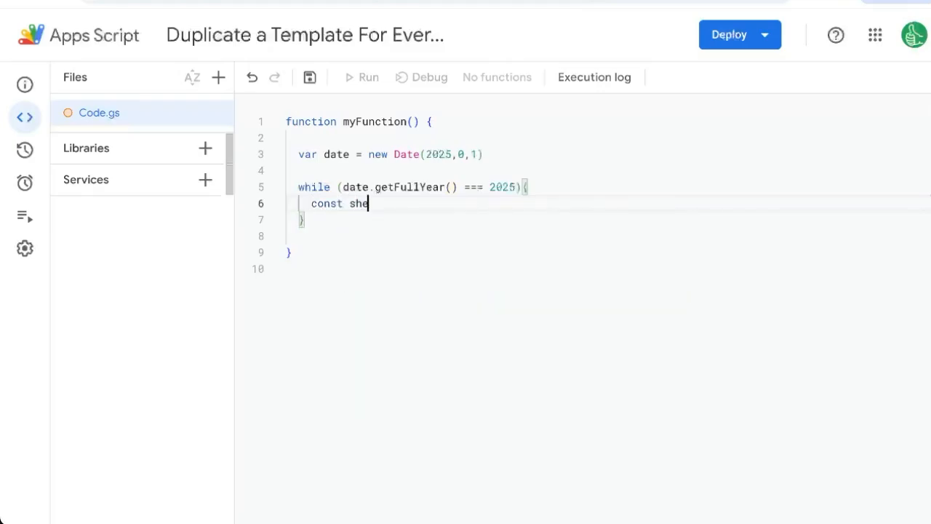
pyautogui.write('etName = U')
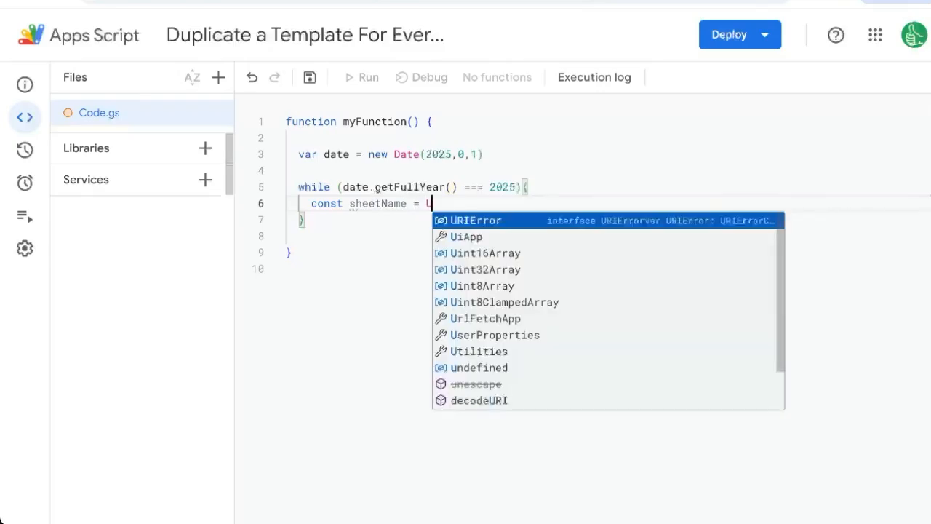
pyautogui.write('tilities.formatDate(date,')
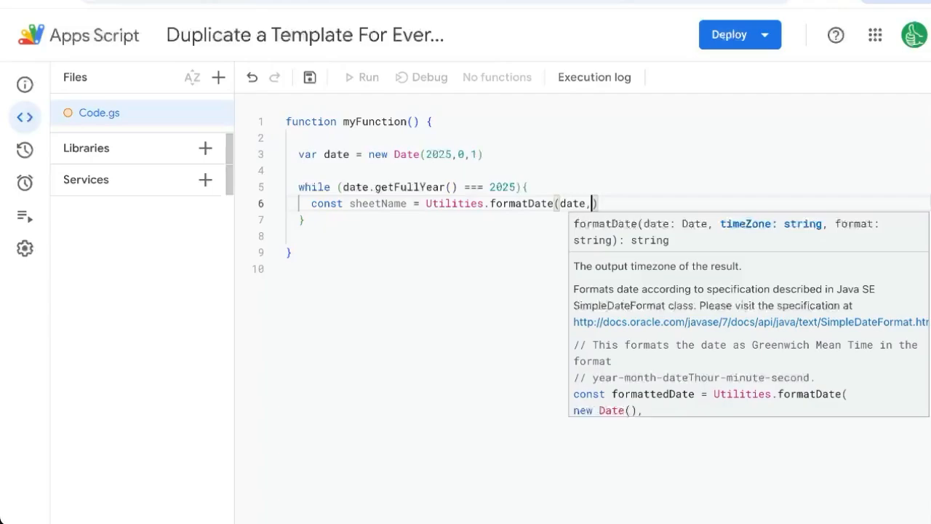
pyautogui.write('"GMT"')
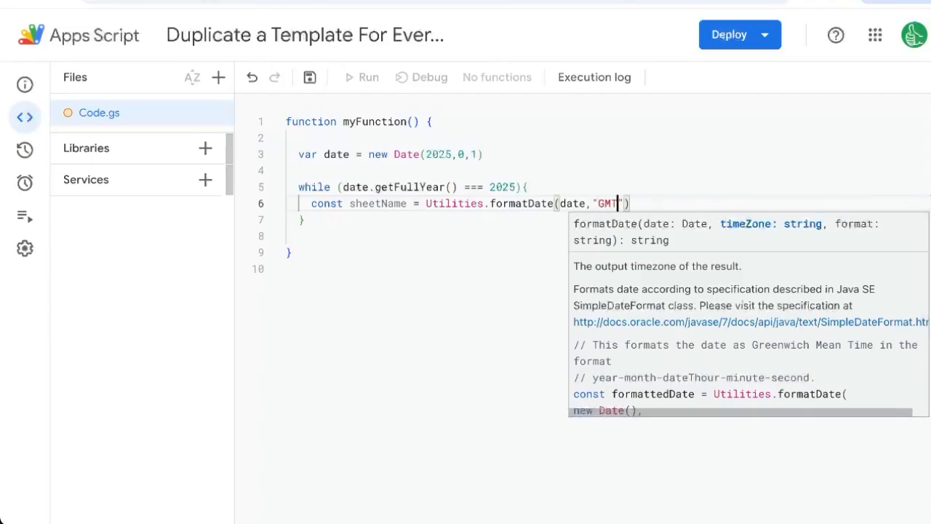
pyautogui.write('+')
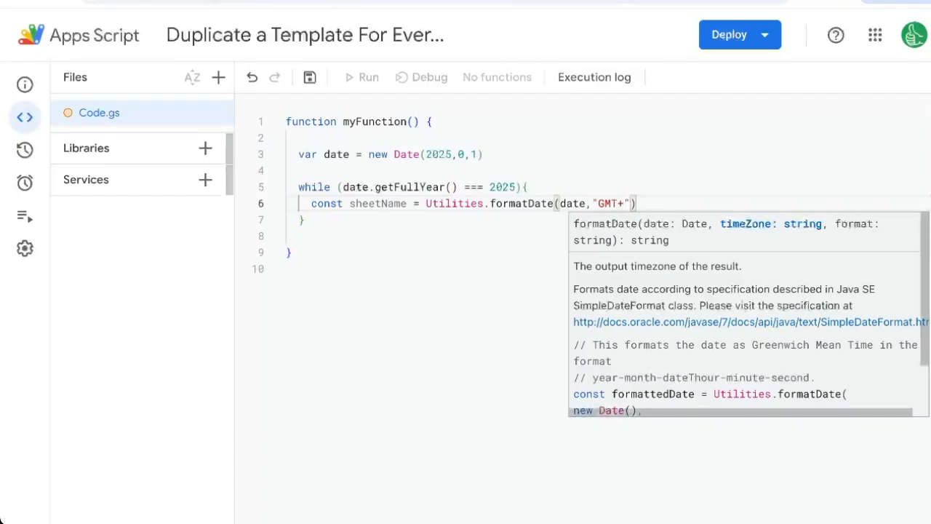
pyautogui.write('6')
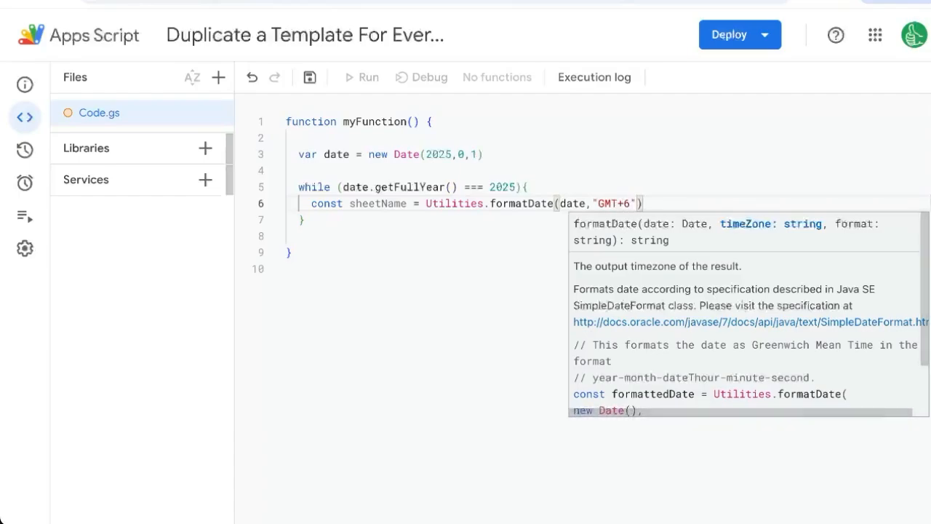
pyautogui.write(",''")
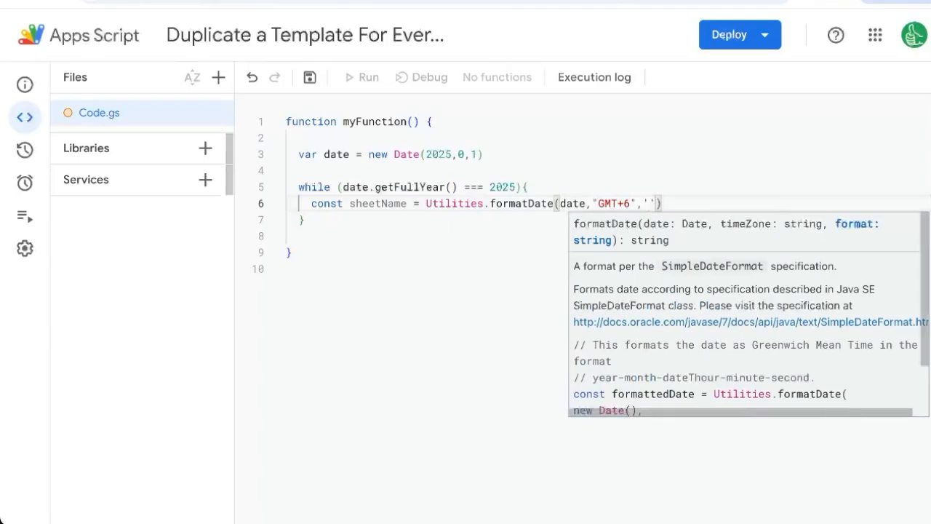
pyautogui.write('MMM d')
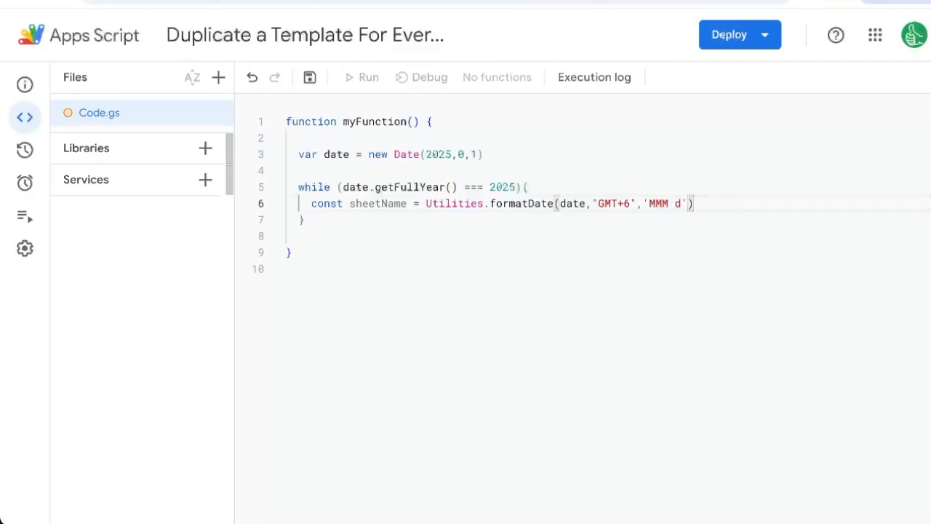
pyautogui.write('Y')
pyautogui.write('var')
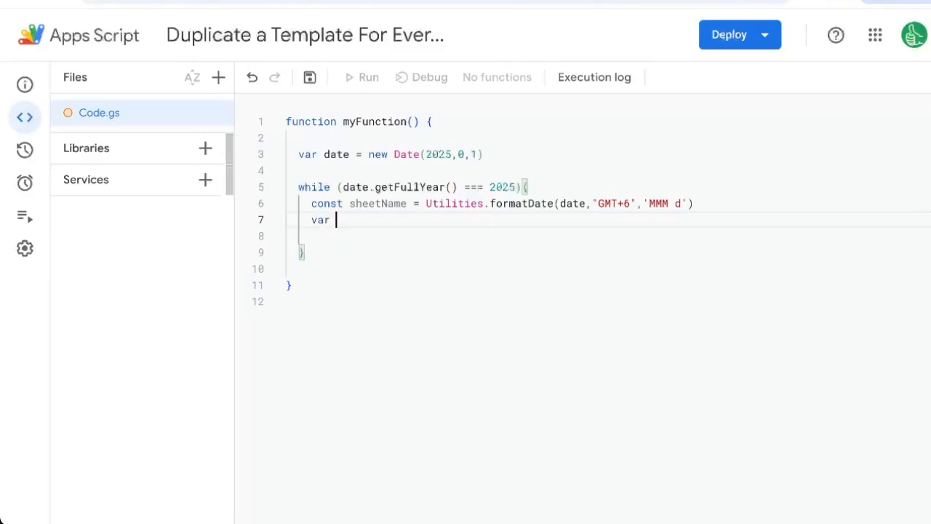
# Get the active spreadsheet and copy the 'template' sheet with copyTo(ss).setName(sheetName)
pyautogui.write('ss = SpreadsheetApp')
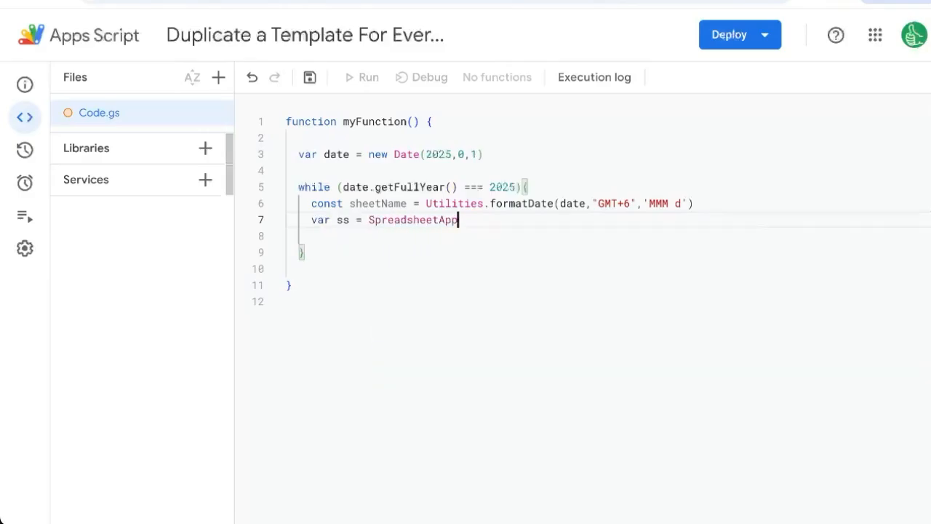
pyautogui.write('.getActiveSpreadsheet()')
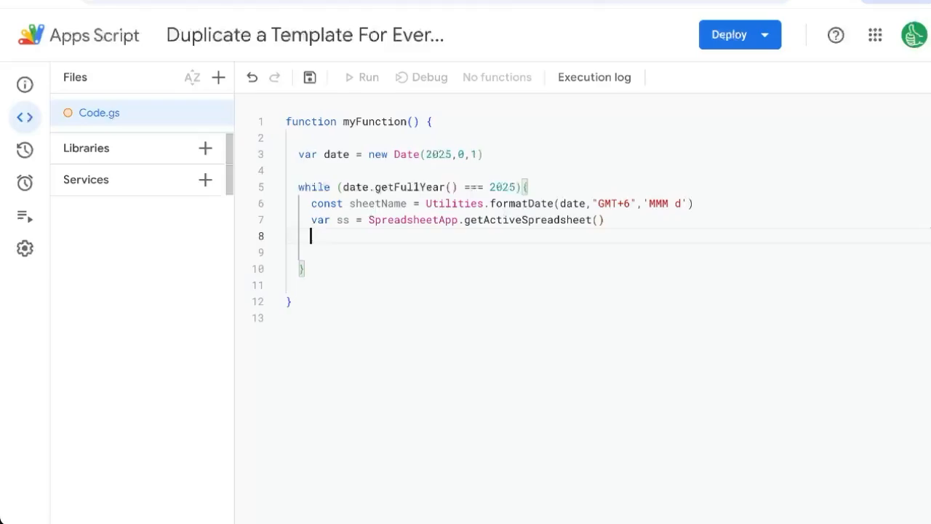
pyautogui.write('ss.')
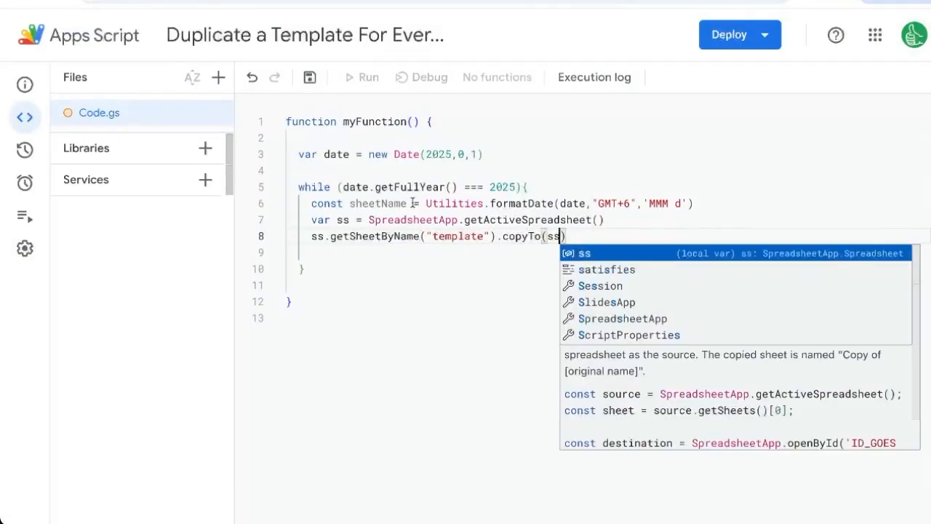
pyautogui.write(').')
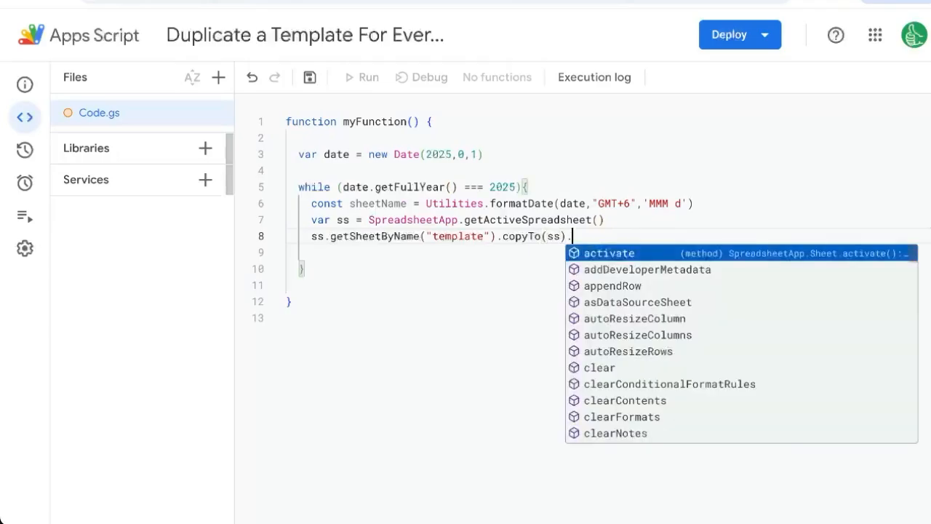
pyautogui.write('setName(sheetName)')
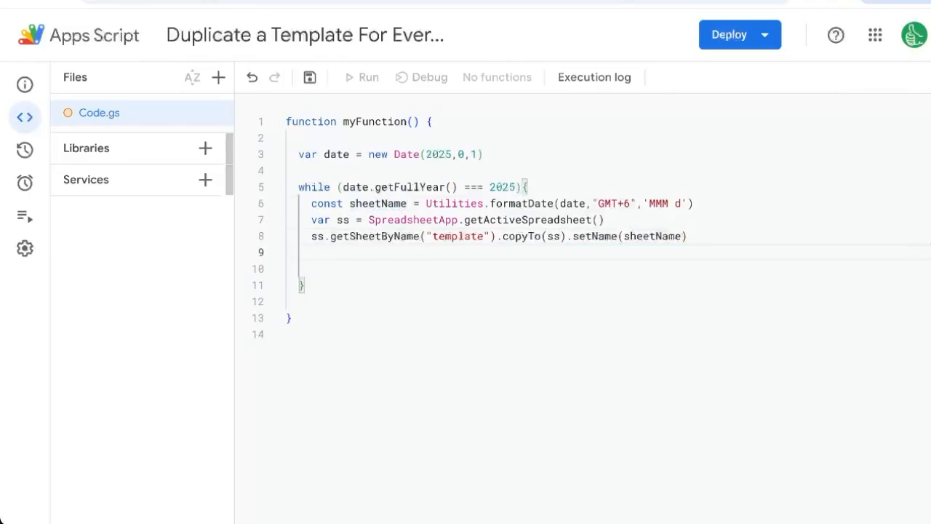
# Advance the date with date.setDate(date.getDate()+1) and save the project
pyautogui.write('date.setDate(date.getDAte')
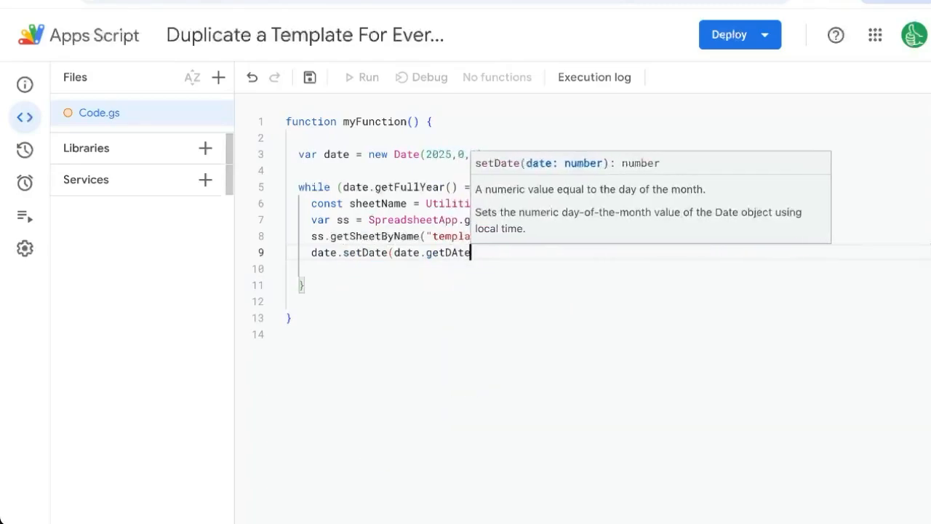
pyautogui.write('()+1)')
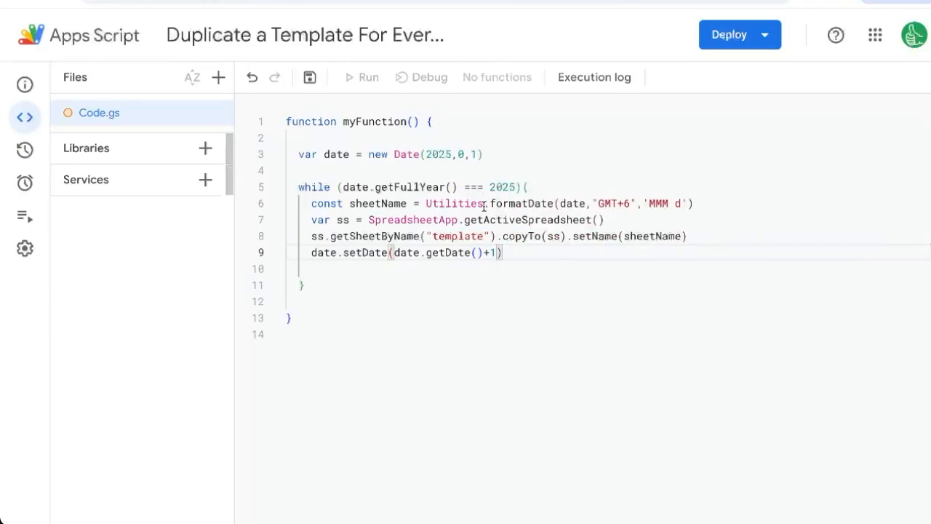
pyautogui.press('Ctrl+s')
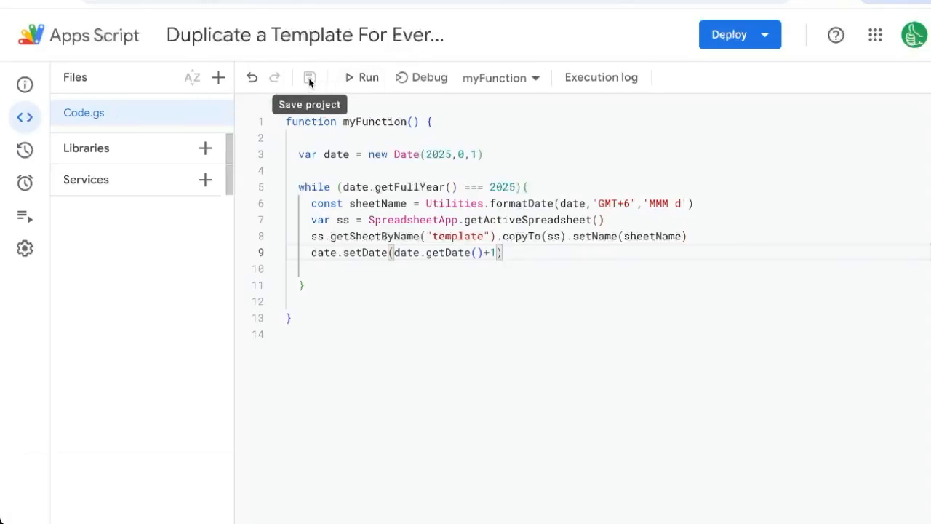
# Run myFunction so the execution log shows it starting, highlighting 2025 in the start date
pyautogui.click(357, 77)
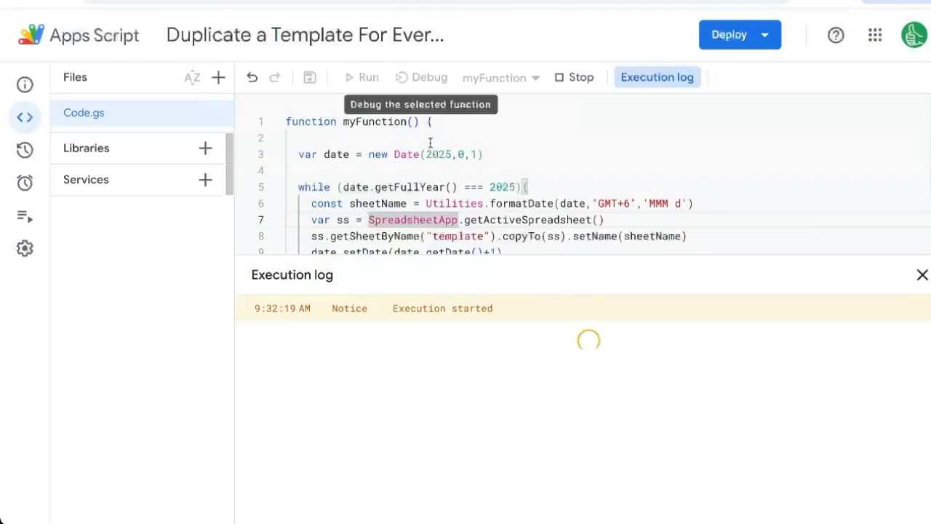
pyautogui.doubleClick(439, 155)
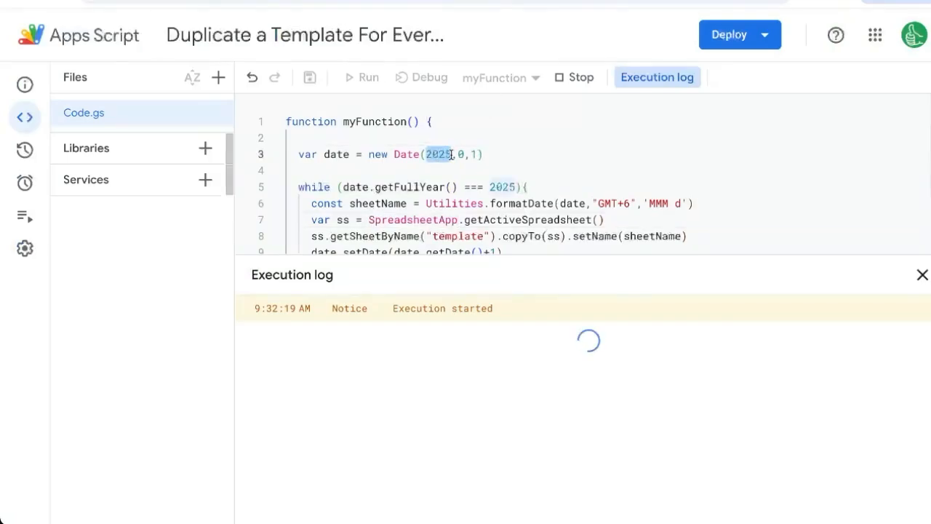